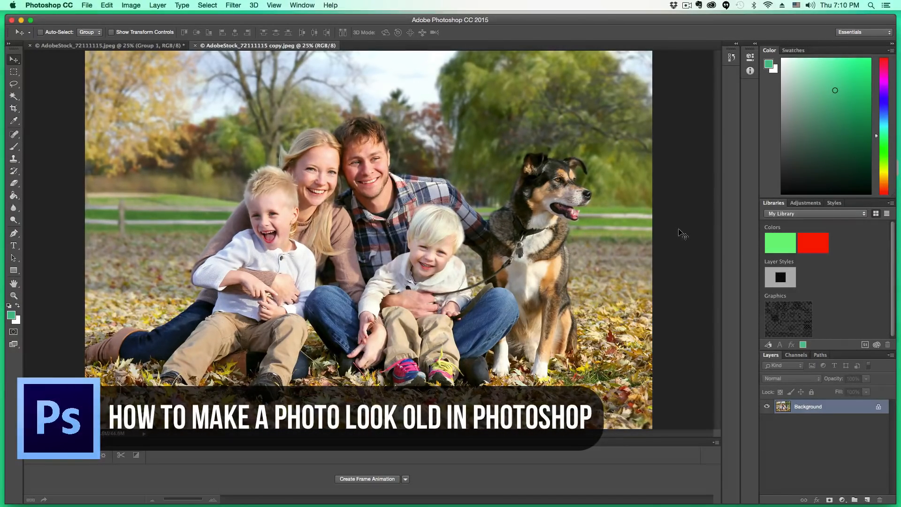
mouse_move(509, 113)
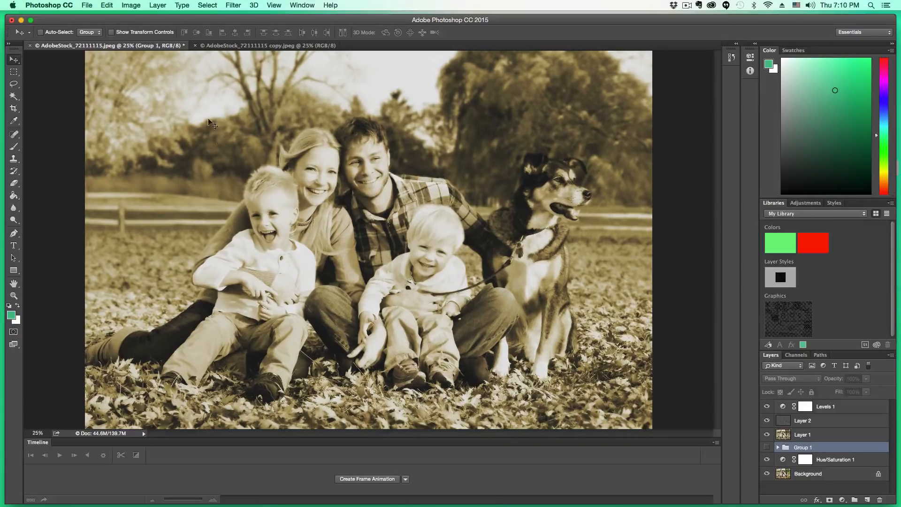
Close the unedited copy.jpeg tab, leaving the finished sepia photo in view
left_click(266, 46)
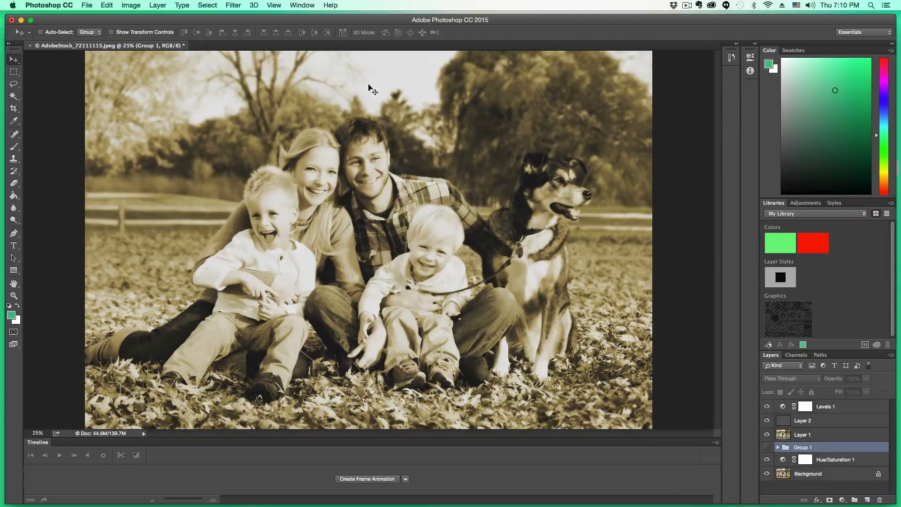
Open AdobeStock_72111115 copy.jpeg from the File menu
left_click(87, 6)
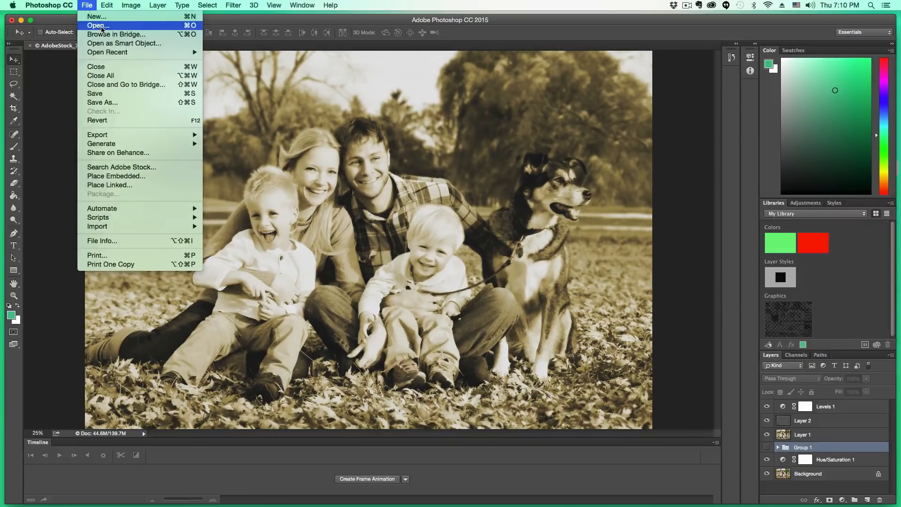
left_click(97, 25)
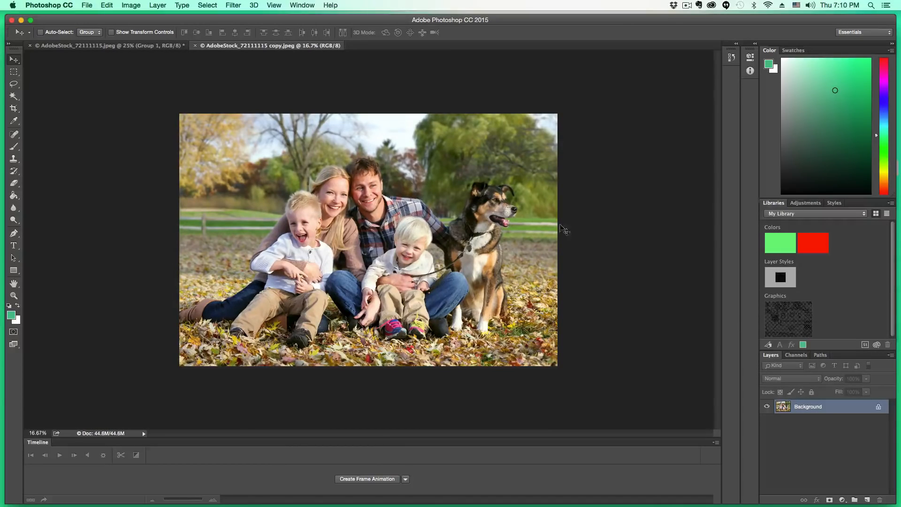
mouse_move(450, 161)
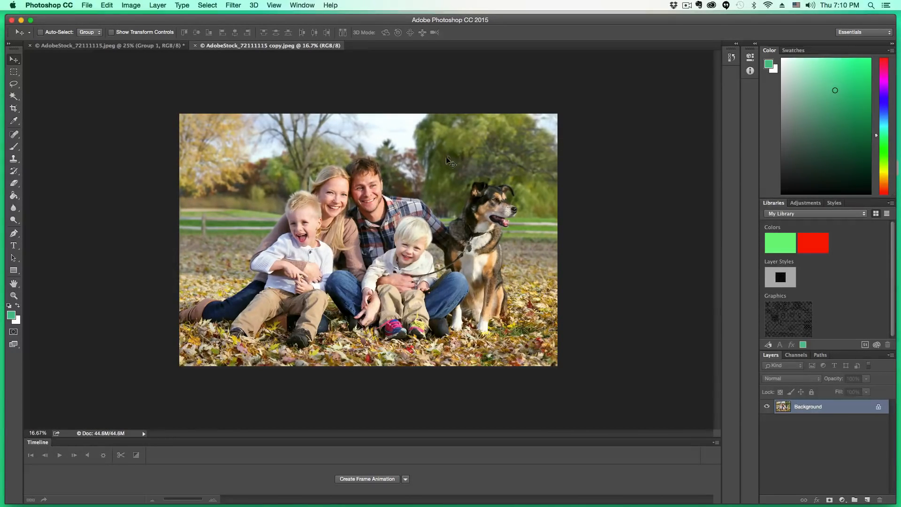
mouse_move(440, 172)
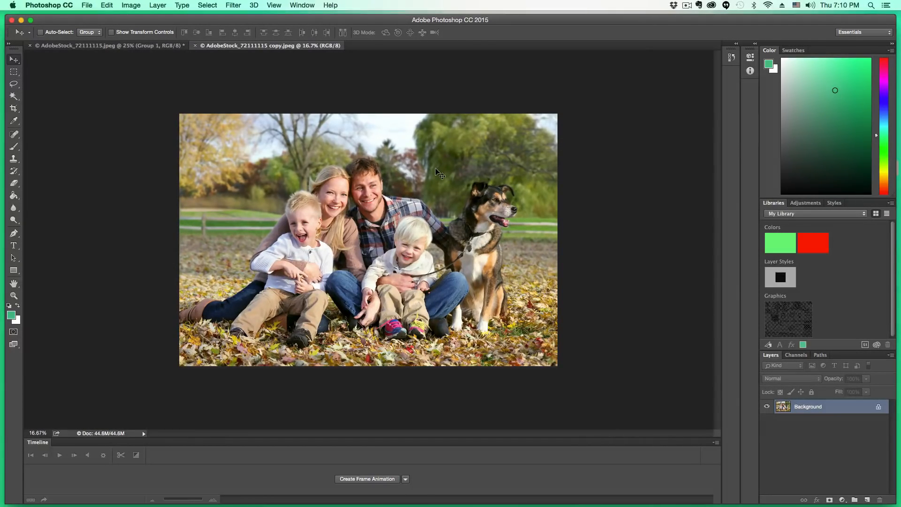
mouse_move(765, 397)
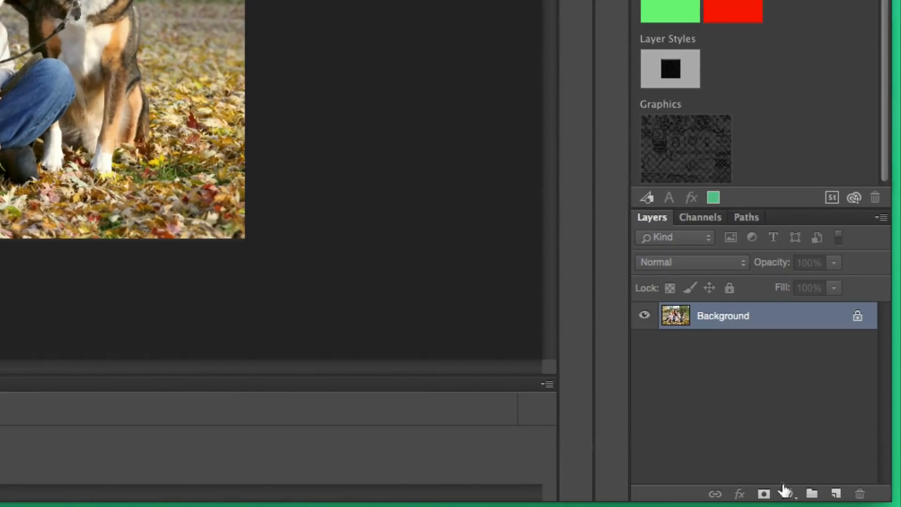
Add a Hue/Saturation adjustment layer with Colorize on, hue 37 and saturation 25
left_click(778, 493)
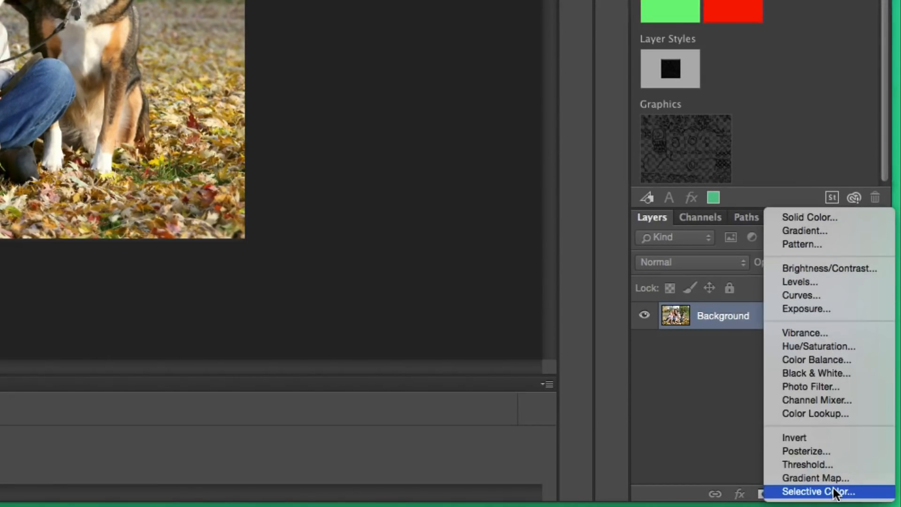
mouse_move(818, 345)
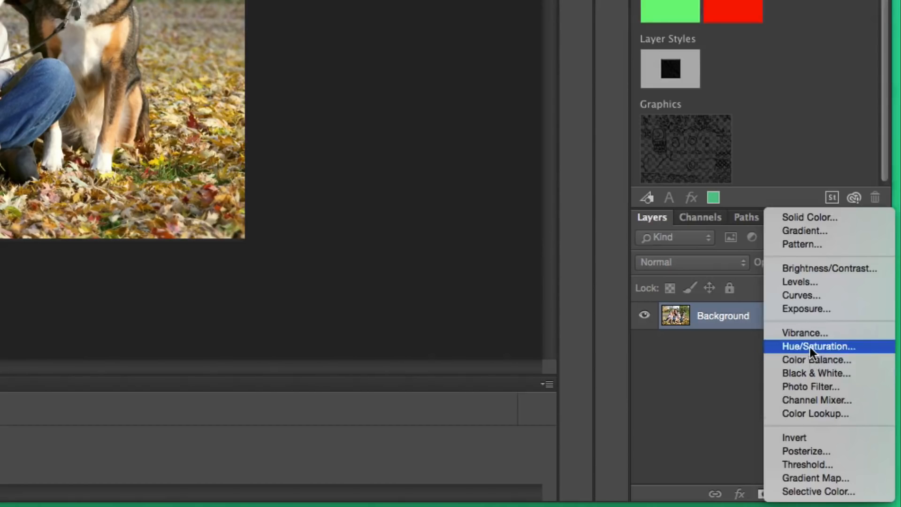
left_click(818, 346)
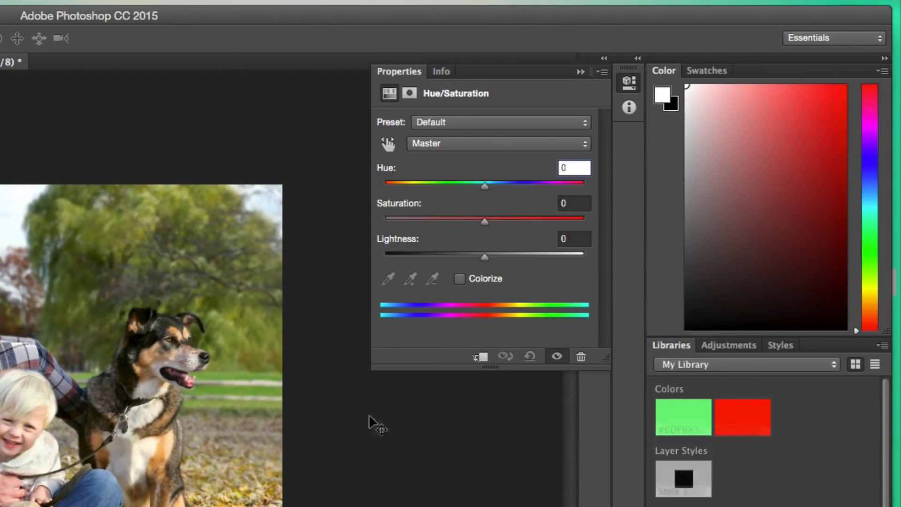
mouse_move(513, 200)
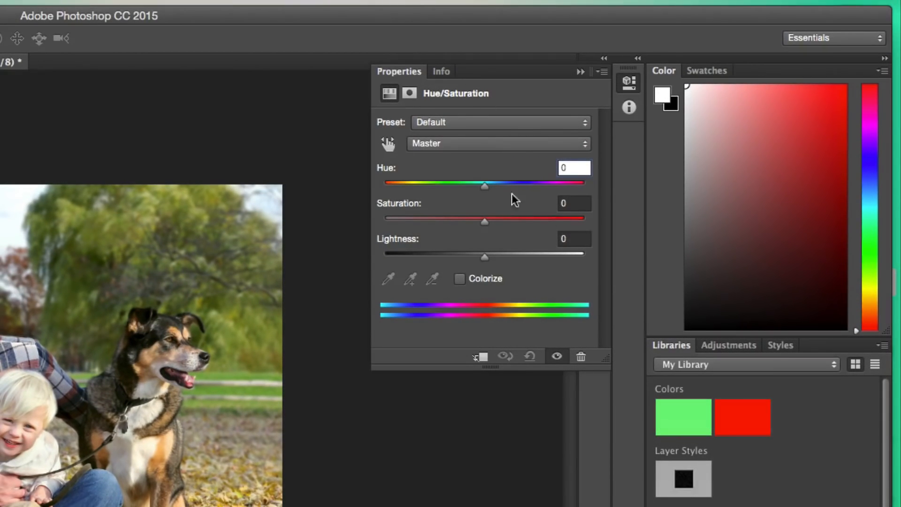
mouse_move(472, 297)
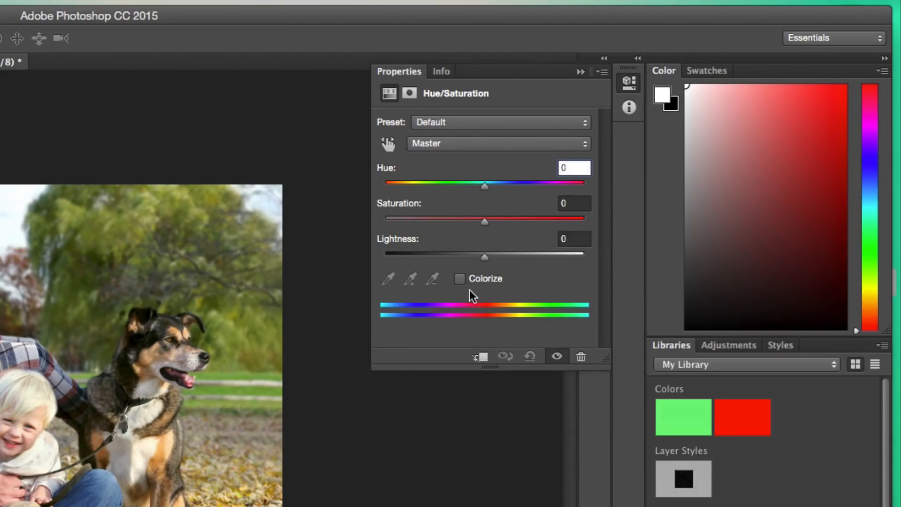
left_click(459, 279)
type("152")
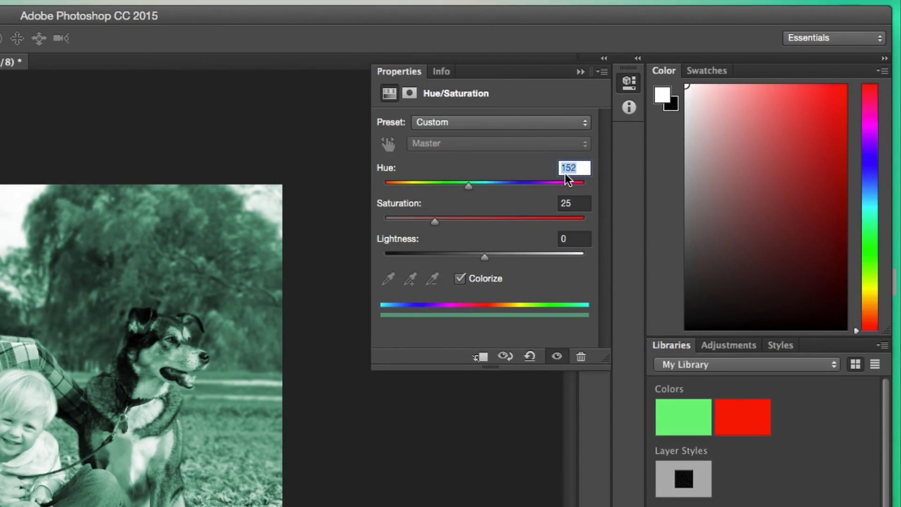
type("0")
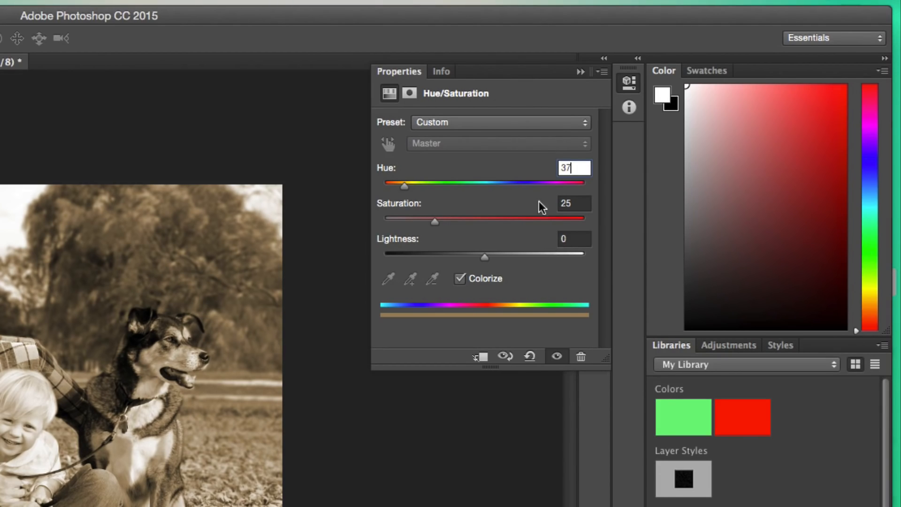
mouse_move(579, 73)
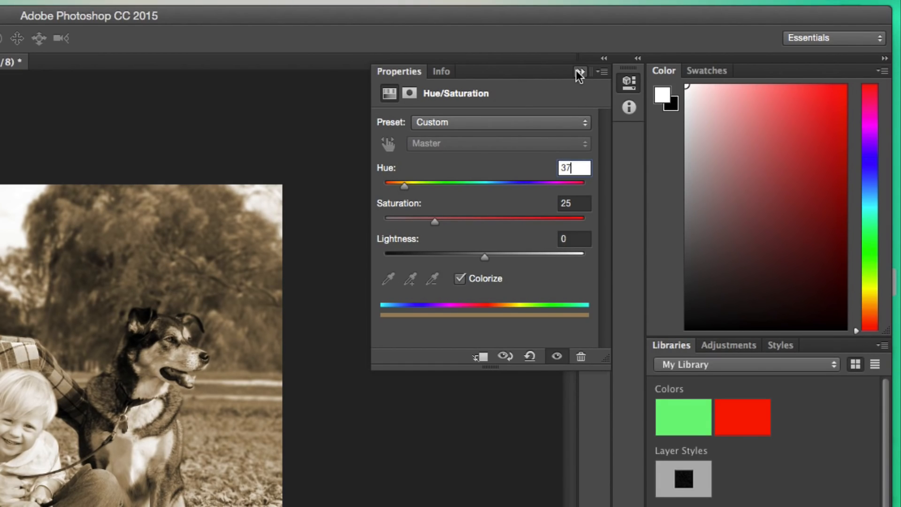
Collapse the Properties panel and stamp visible layers into Layer 1 with Shift+Cmd+Option+E
left_click(579, 73)
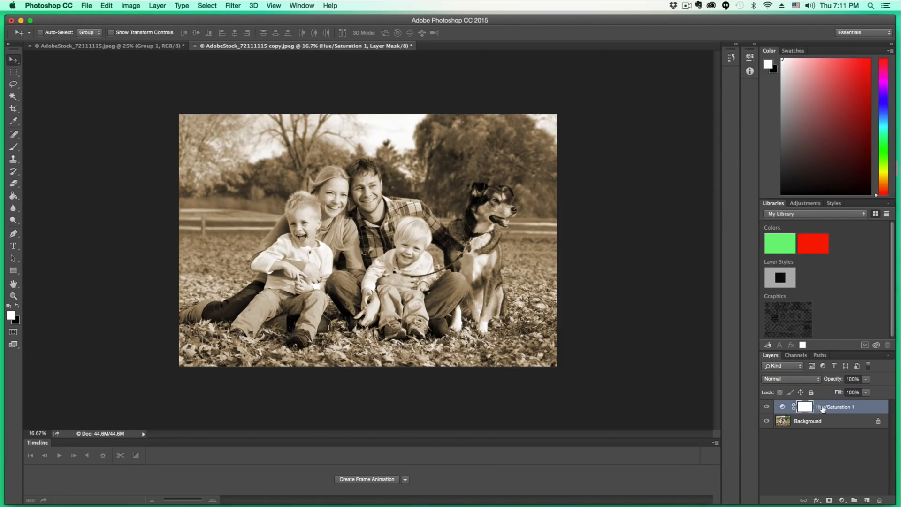
mouse_move(836, 407)
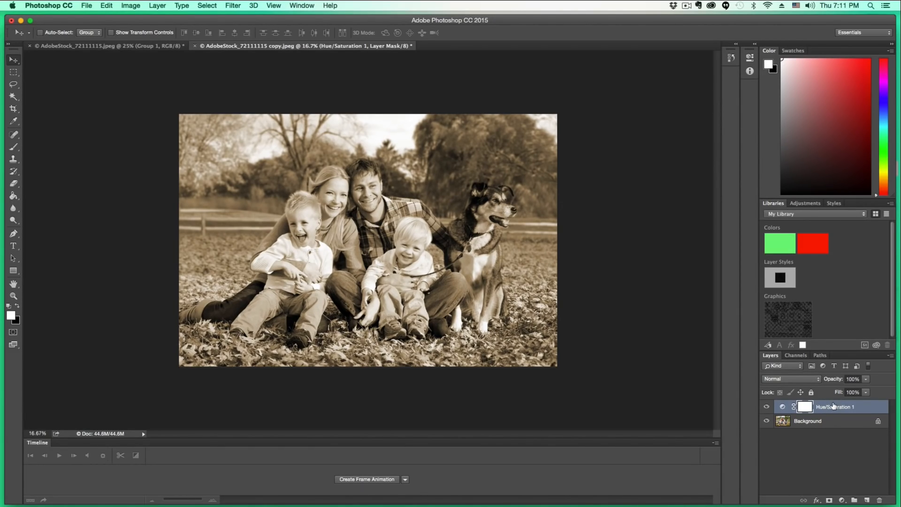
key("shift+cmd+alt+e")
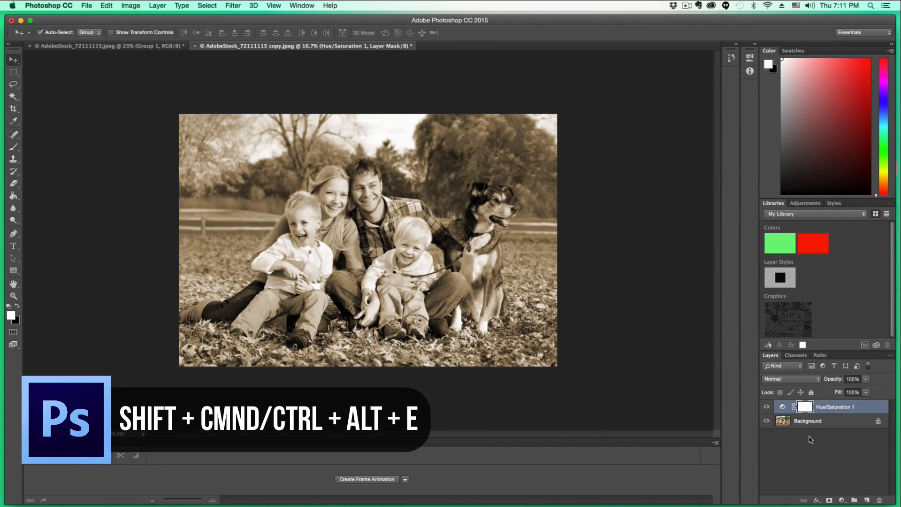
key("shift+cmd+alt+e")
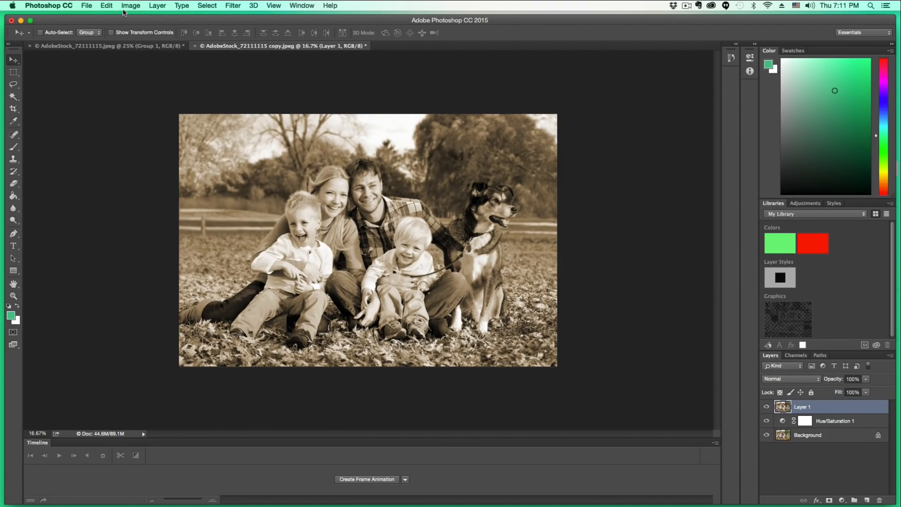
Apply a Gaussian Blur filter to the merged Layer 1
left_click(233, 5)
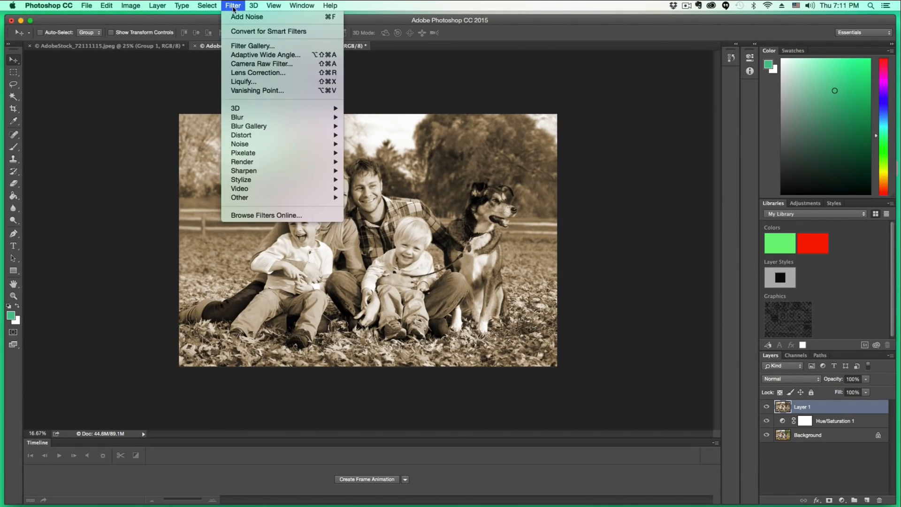
mouse_move(236, 118)
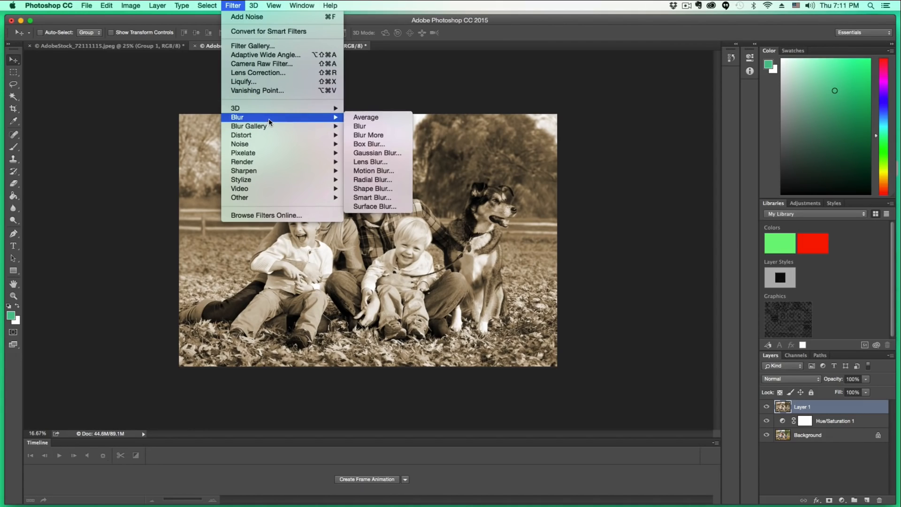
mouse_move(377, 153)
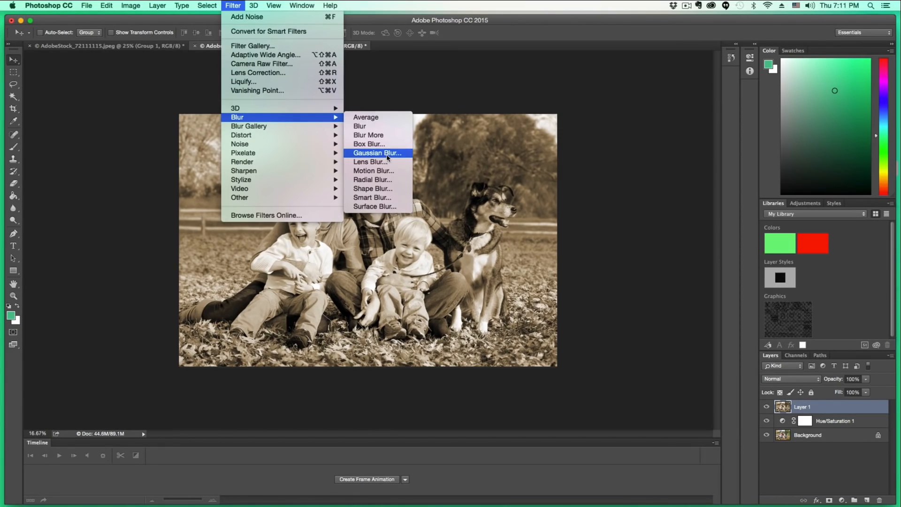
left_click(377, 152)
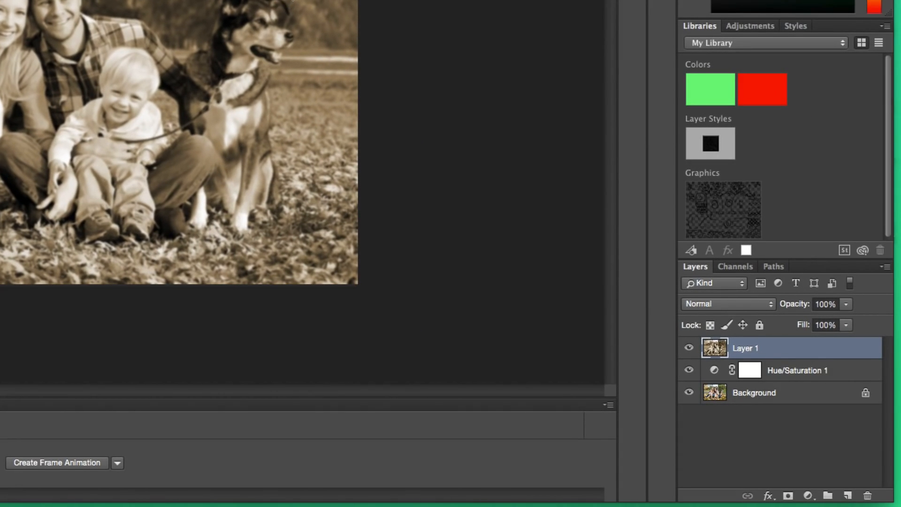
mouse_move(601, 147)
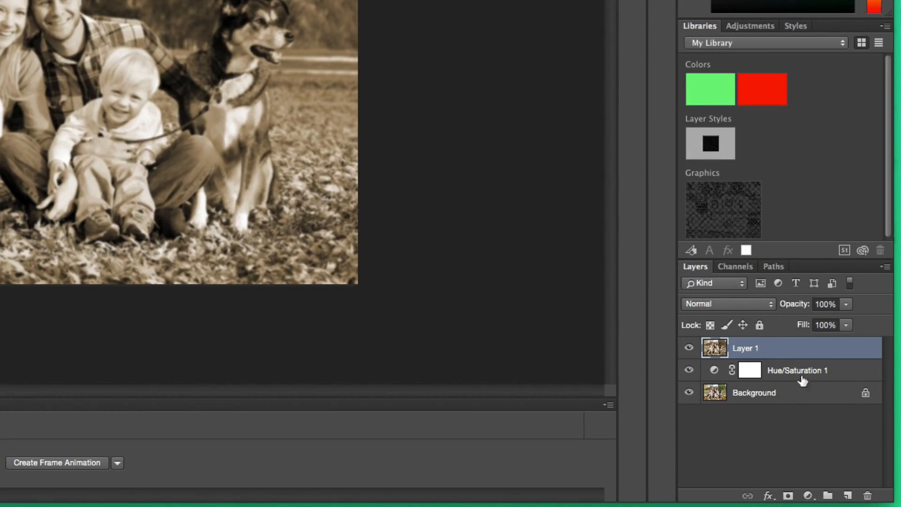
Set Layer 1 to Overlay blend mode and lower its opacity to 67%
left_click(727, 304)
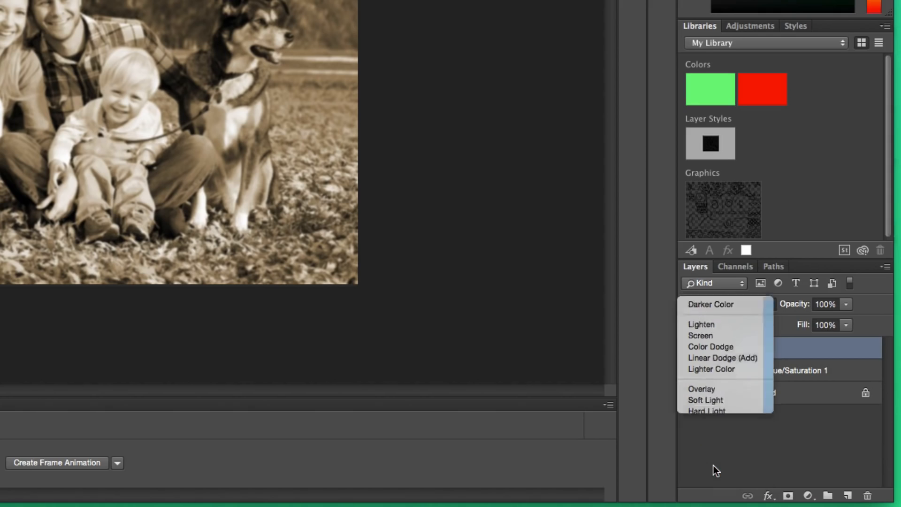
left_click(701, 388)
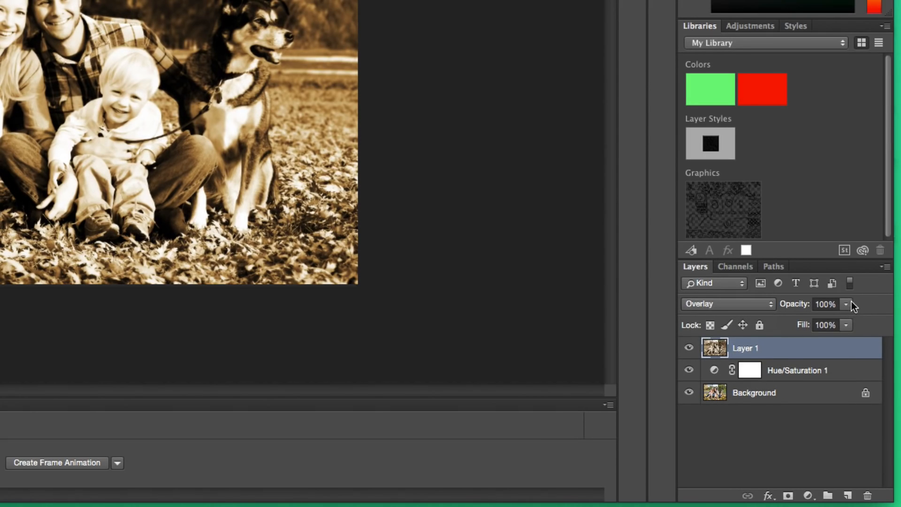
left_click(845, 304)
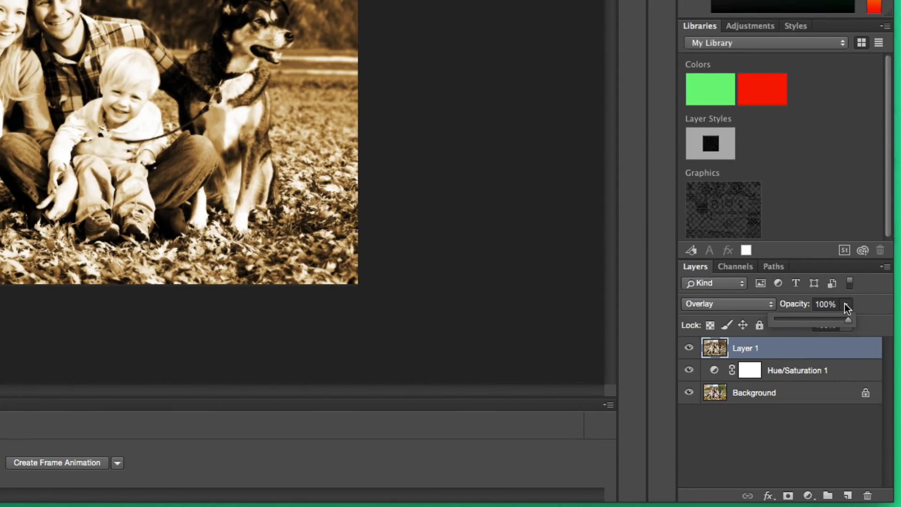
left_click_drag(848, 319, 833, 319)
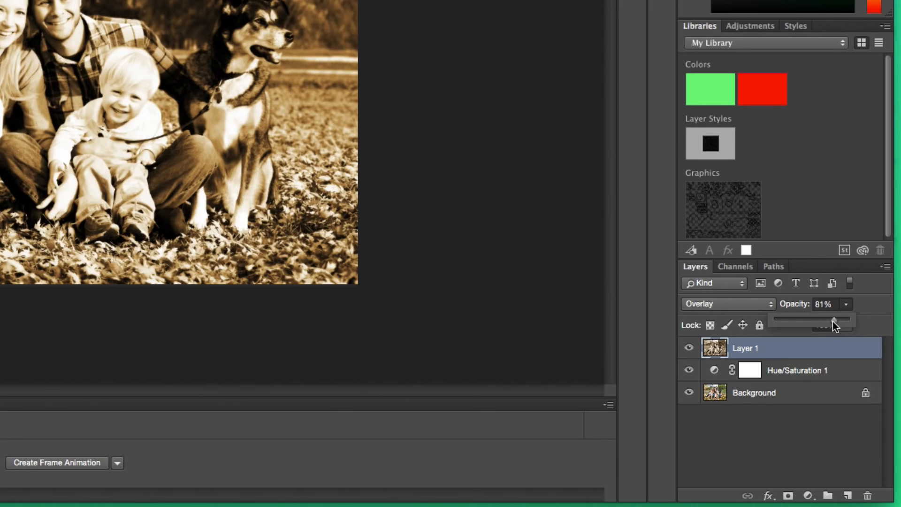
left_click_drag(837, 322, 826, 323)
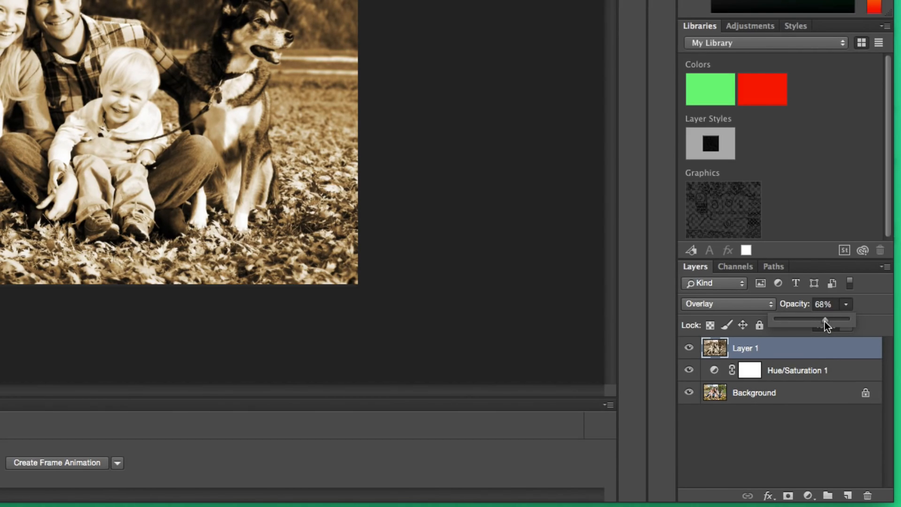
left_click_drag(826, 320, 821, 320)
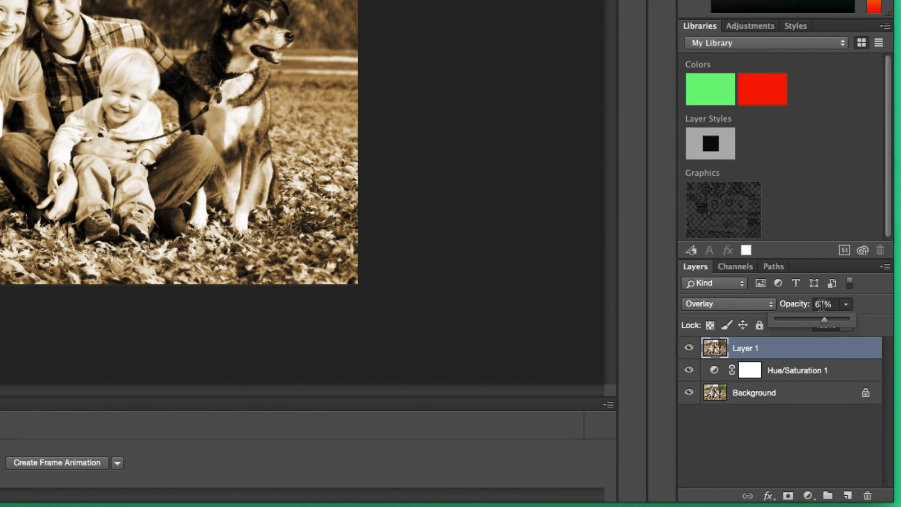
left_click_drag(820, 304, 810, 326)
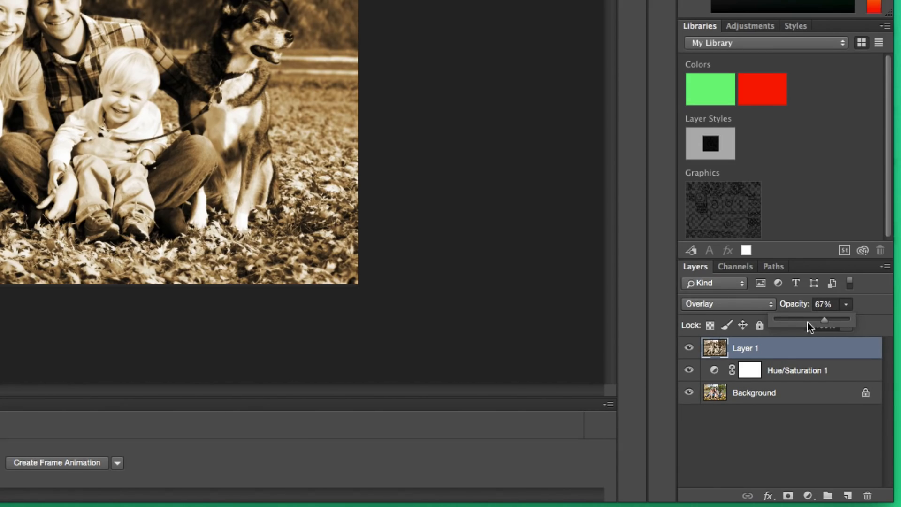
left_click(823, 304)
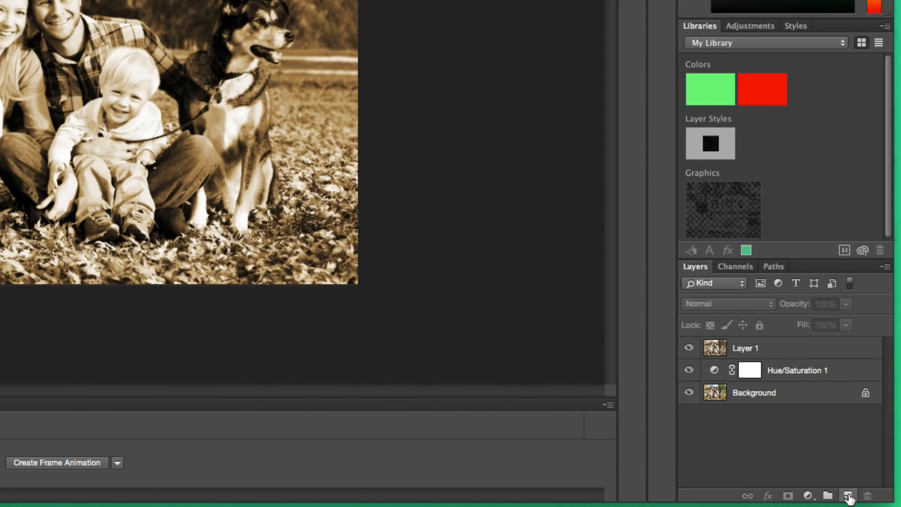
Create an empty Layer 2 above Layer 1 and bring up its Fill settings
left_click(847, 496)
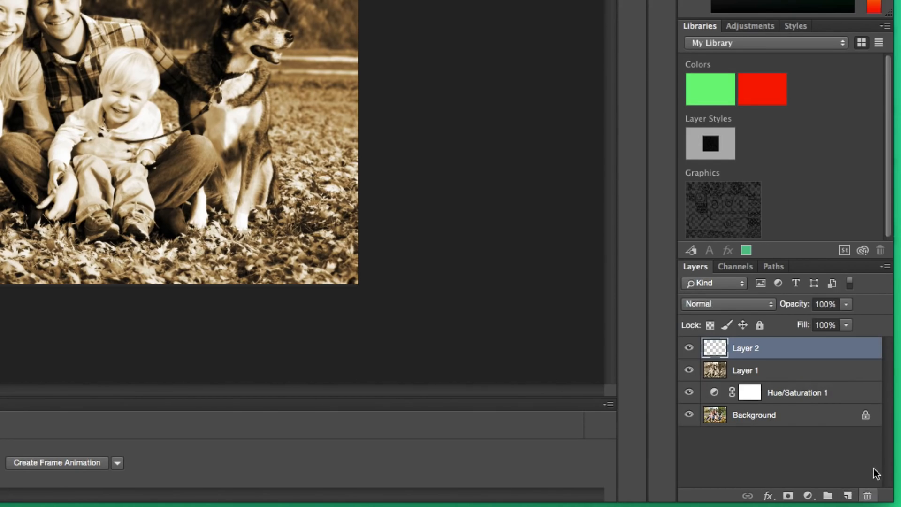
mouse_move(831, 472)
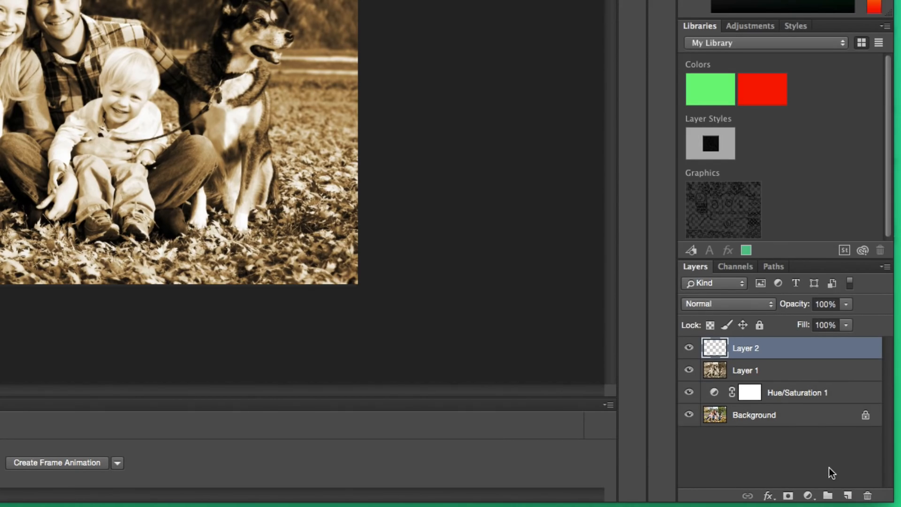
mouse_move(773, 360)
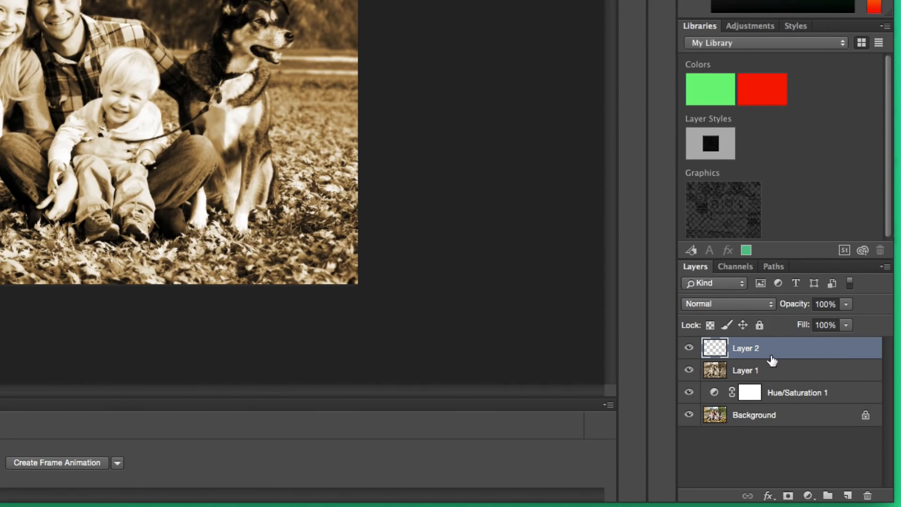
key("shift+f5")
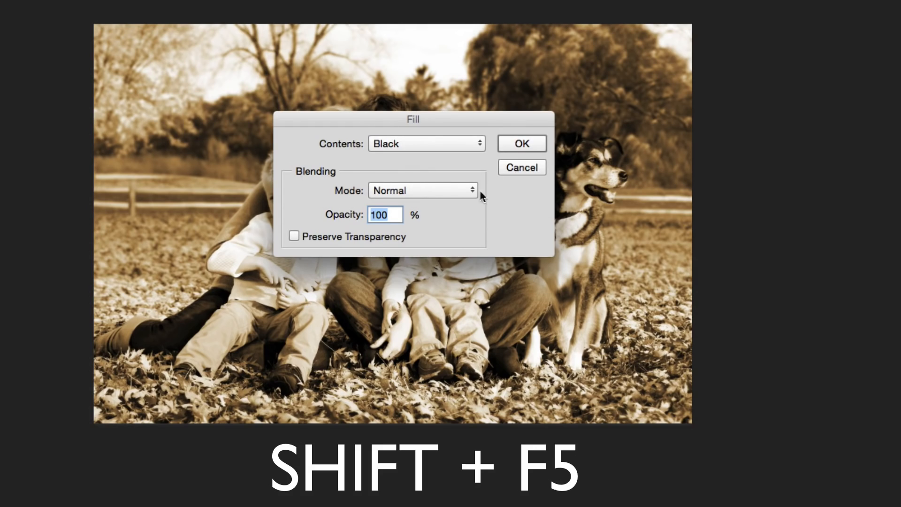
Fill Layer 2 with Black contents
left_click(425, 143)
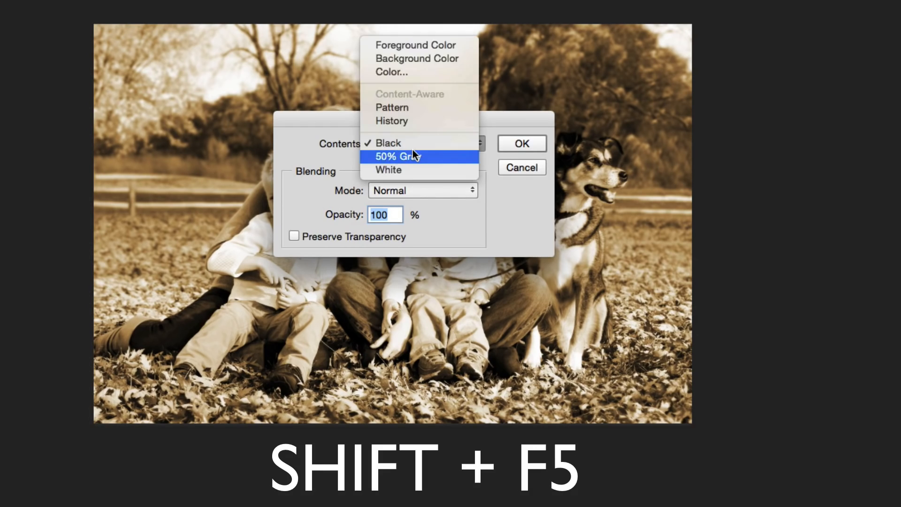
mouse_move(417, 58)
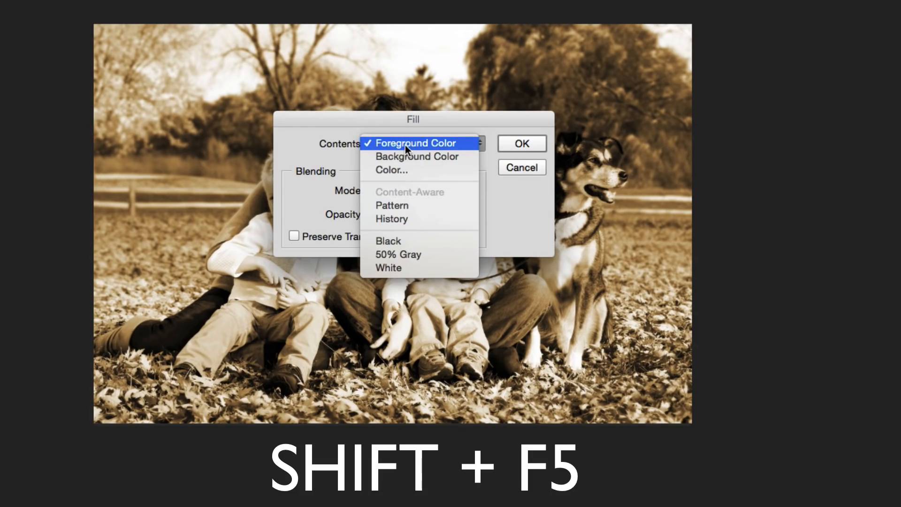
left_click(388, 240)
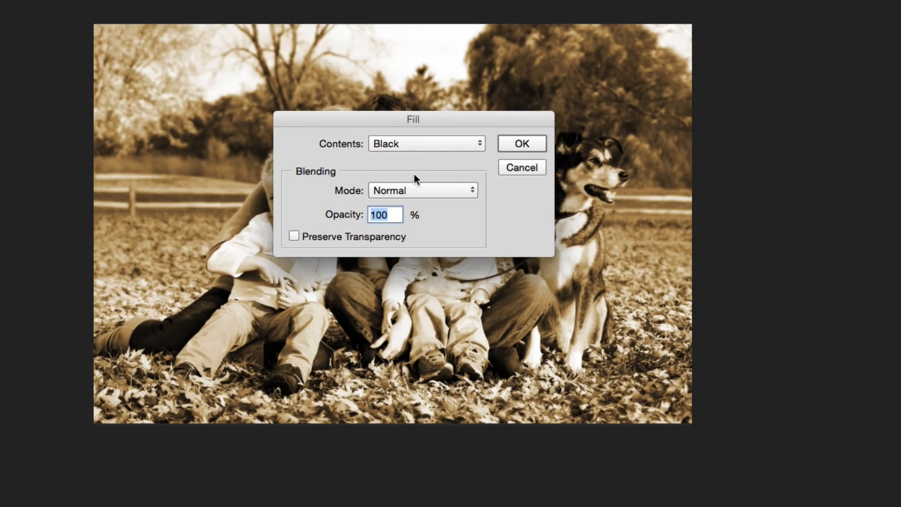
left_click(520, 143)
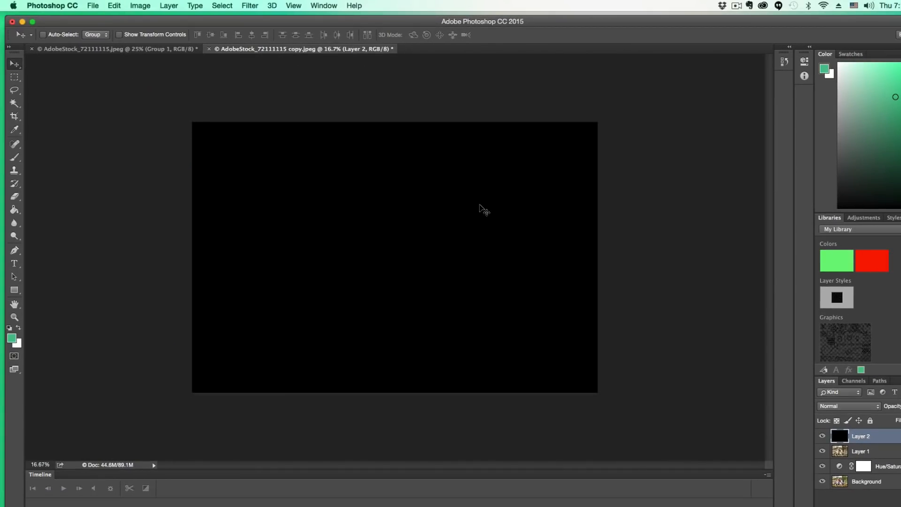
mouse_move(507, 230)
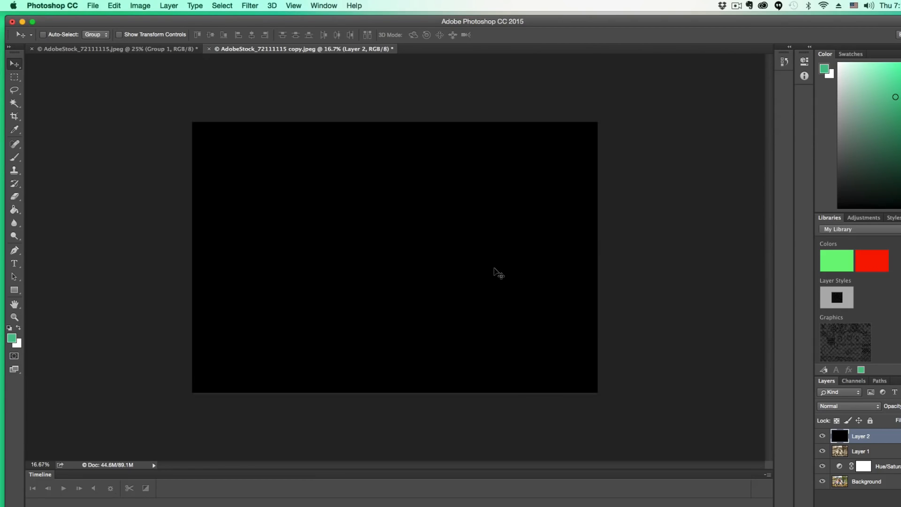
mouse_move(475, 262)
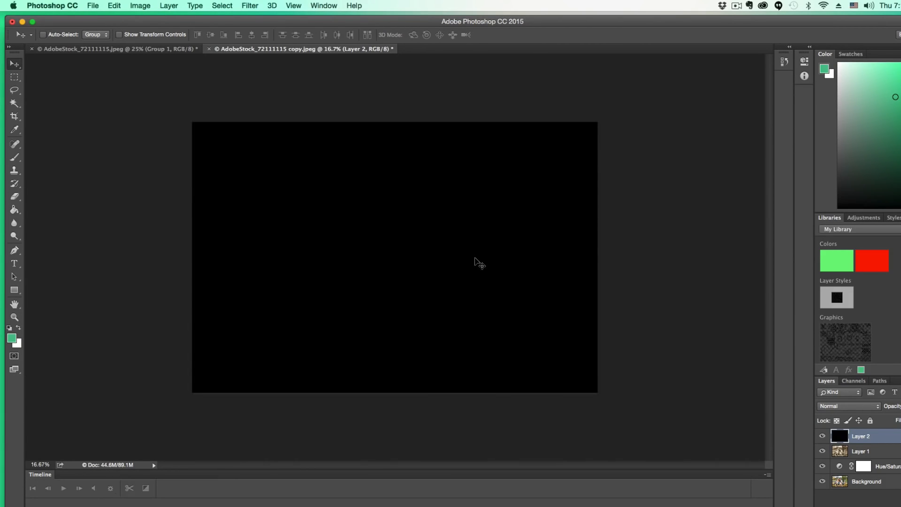
Add 128% monochromatic Gaussian noise to Layer 2
left_click(335, 7)
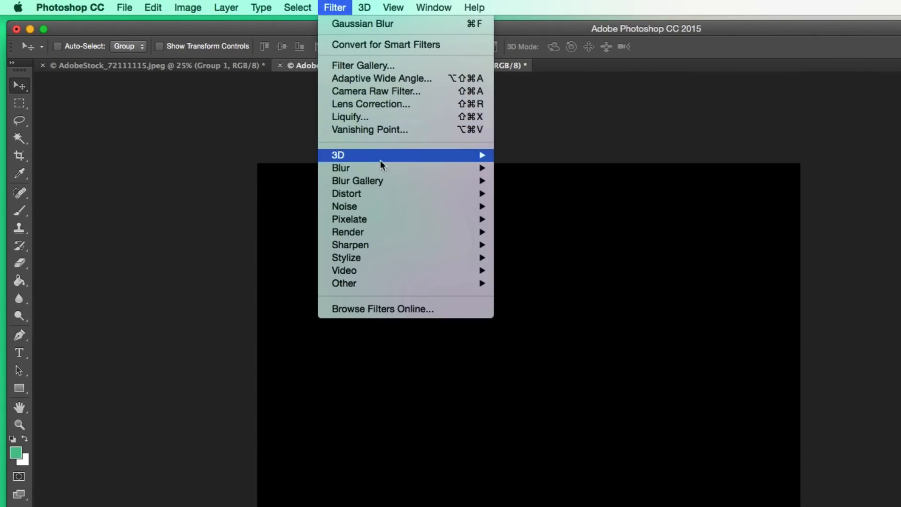
mouse_move(349, 219)
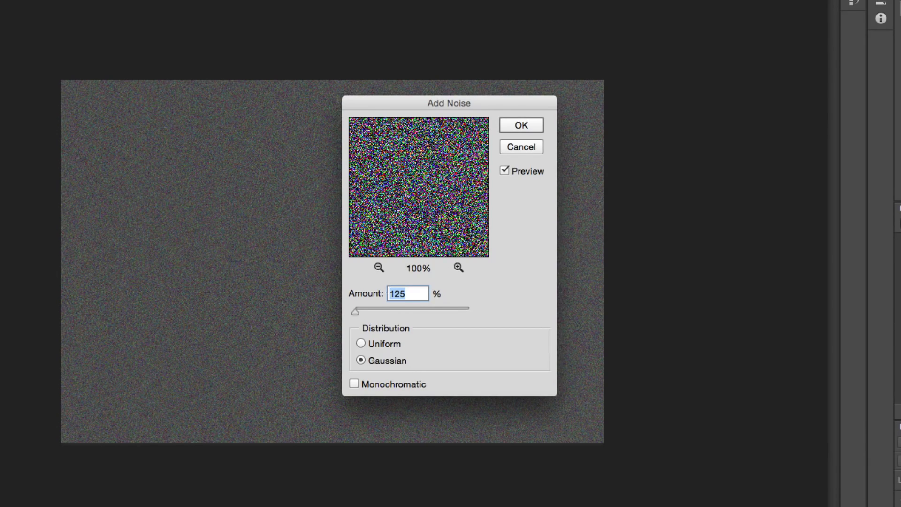
left_click_drag(356, 310, 391, 312)
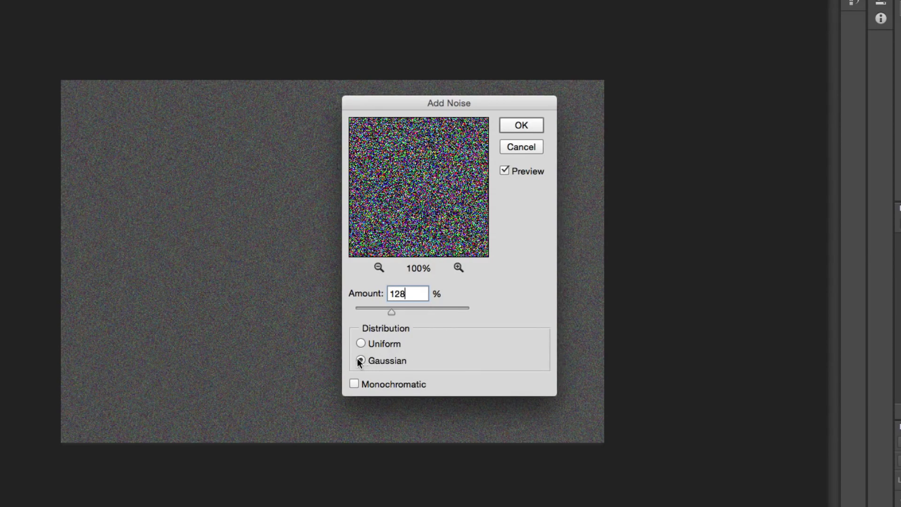
left_click(354, 383)
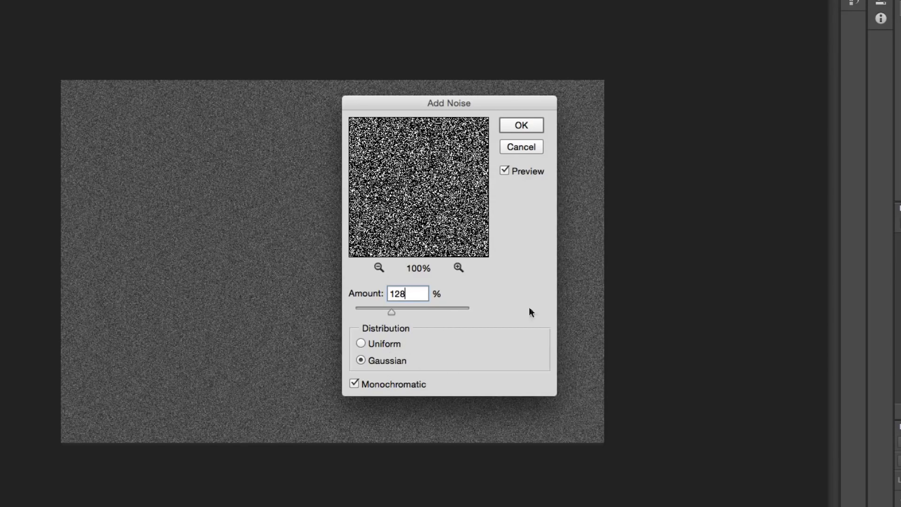
left_click(520, 125)
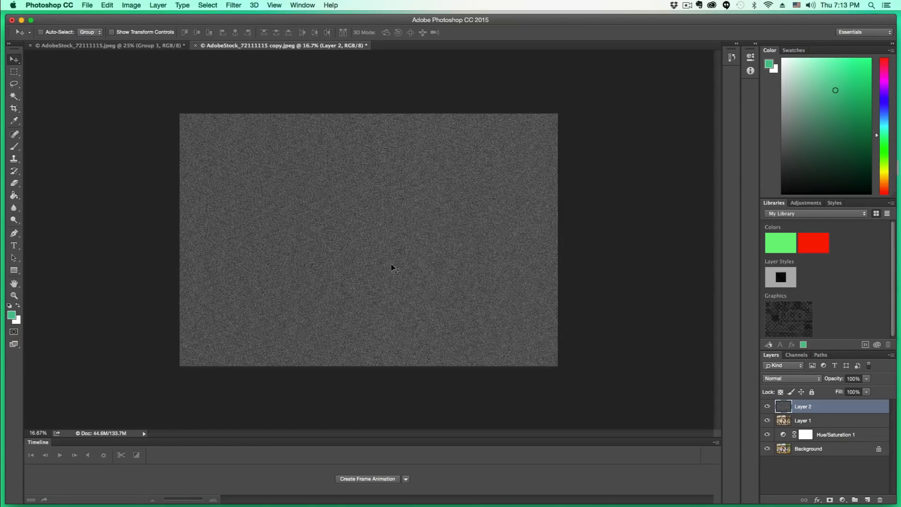
mouse_move(731, 432)
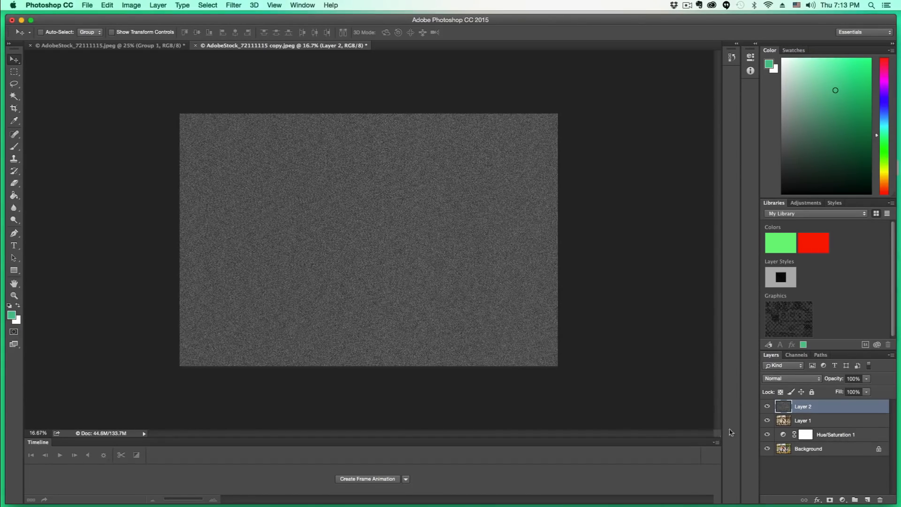
Change the noise layer's blend mode to Soft Light
left_click(773, 378)
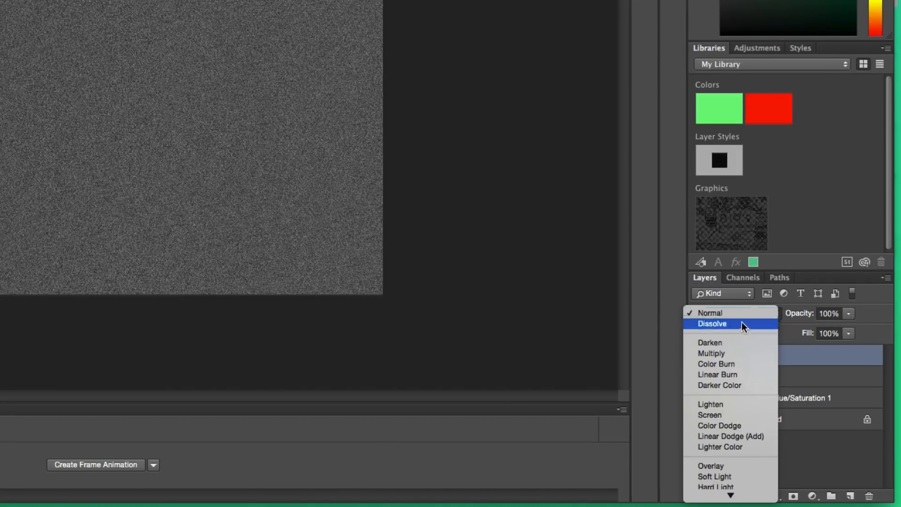
mouse_move(715, 476)
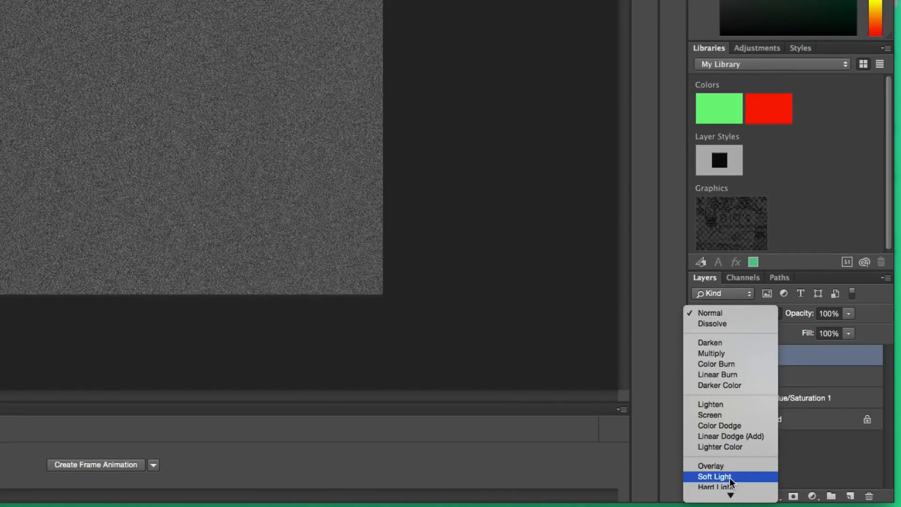
left_click(714, 476)
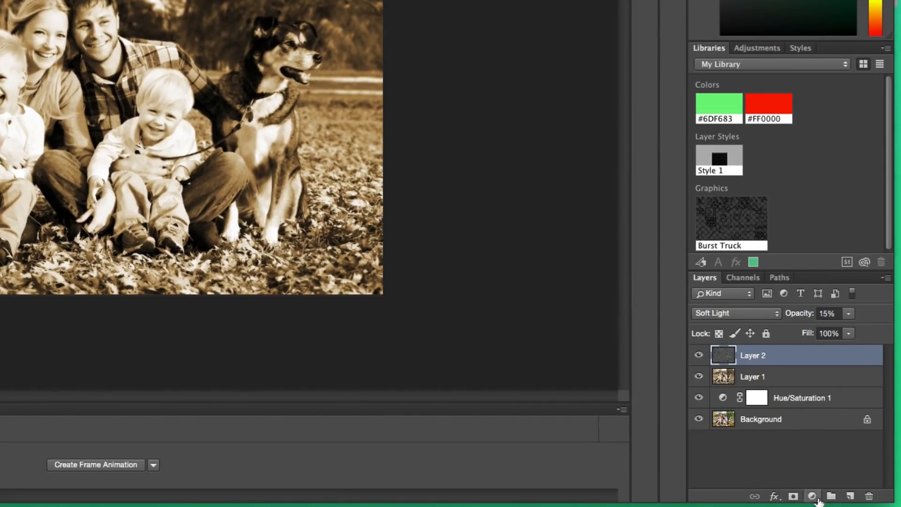
Add a Levels adjustment layer with Output Levels 28 to 230, then collapse its properties
left_click(812, 495)
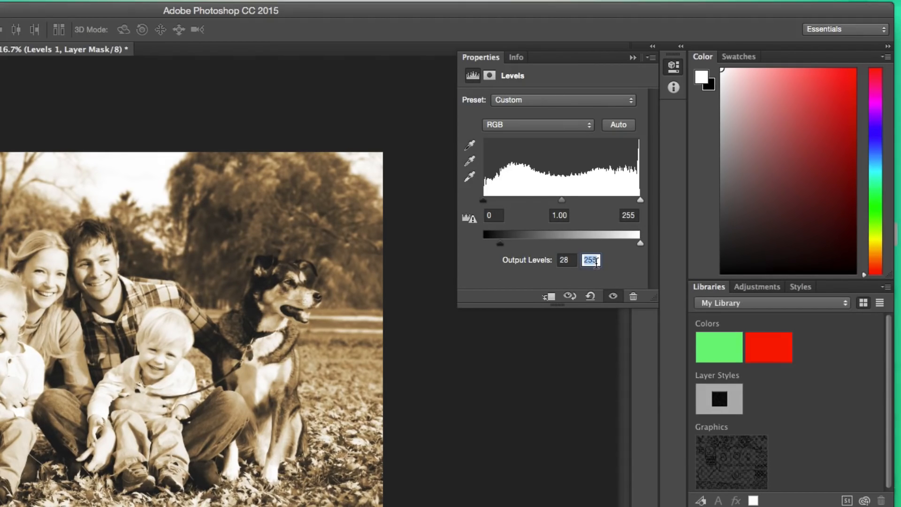
type("230")
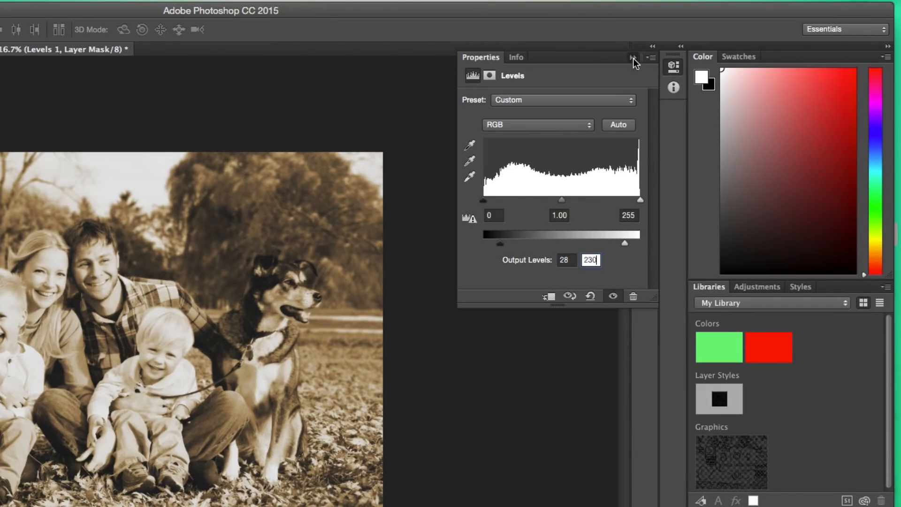
left_click(633, 57)
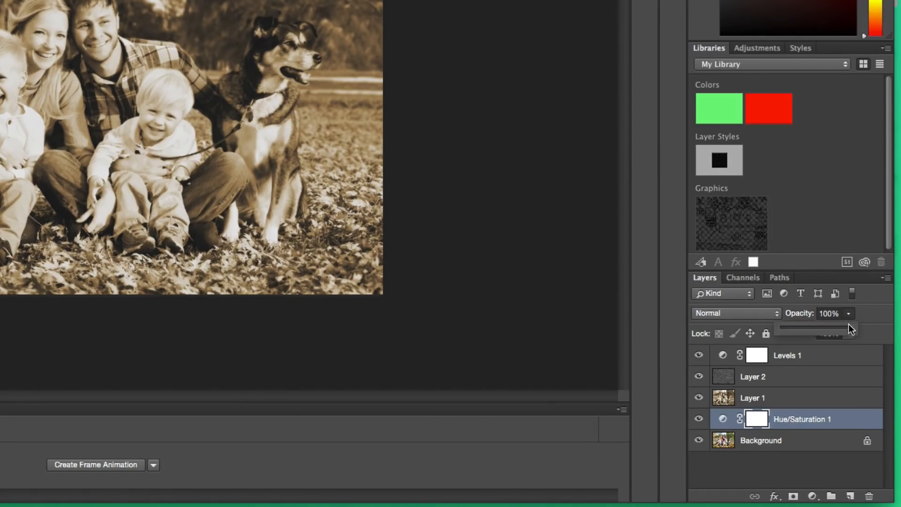
left_click(831, 313)
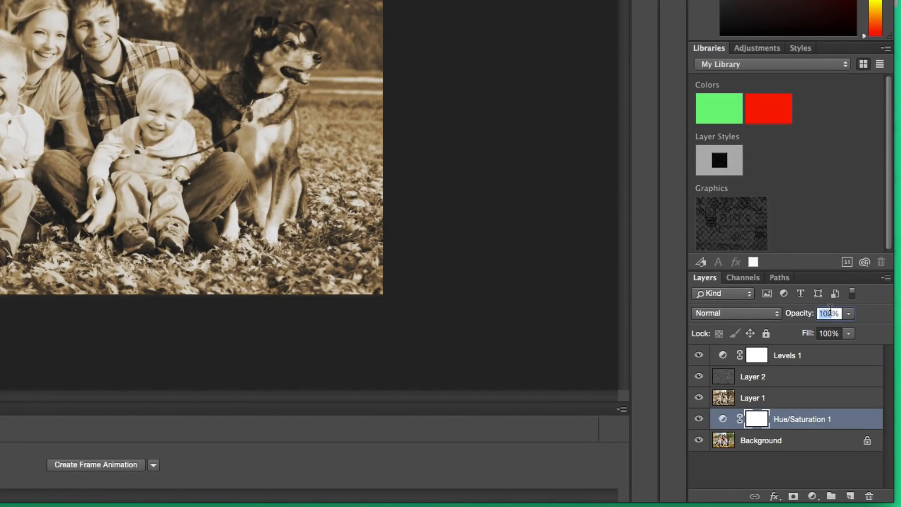